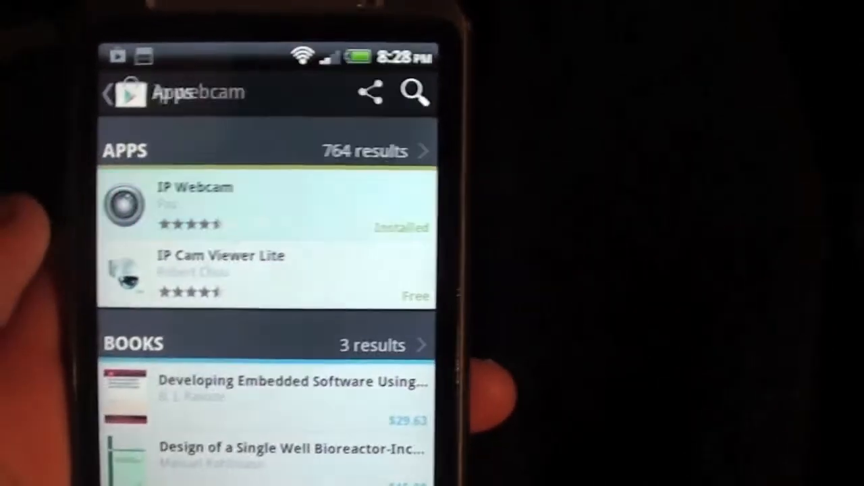
- Launch the installed IP Webcam app from the 'ip webcam' Play Store results
{"action": "left_click", "coordinate": [196, 203]}
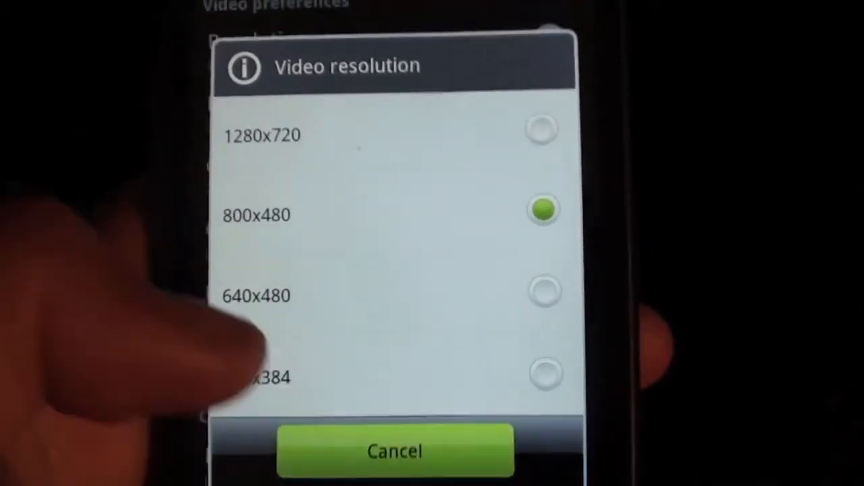
- Pick 800x480 resolution, confirm quality 73, and scroll to Connection settings
{"action": "left_click", "coordinate": [257, 214]}
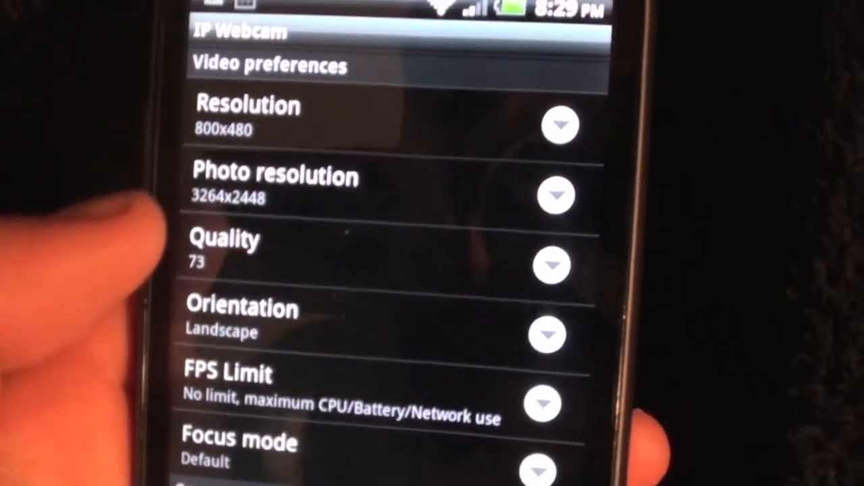
{"action": "scroll", "scroll_direction": "down", "scroll_amount": 3}
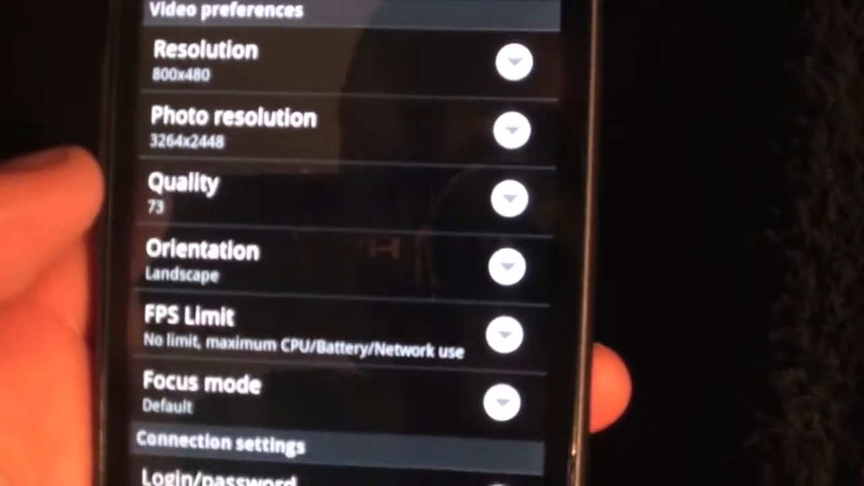
{"action": "left_click", "coordinate": [182, 189]}
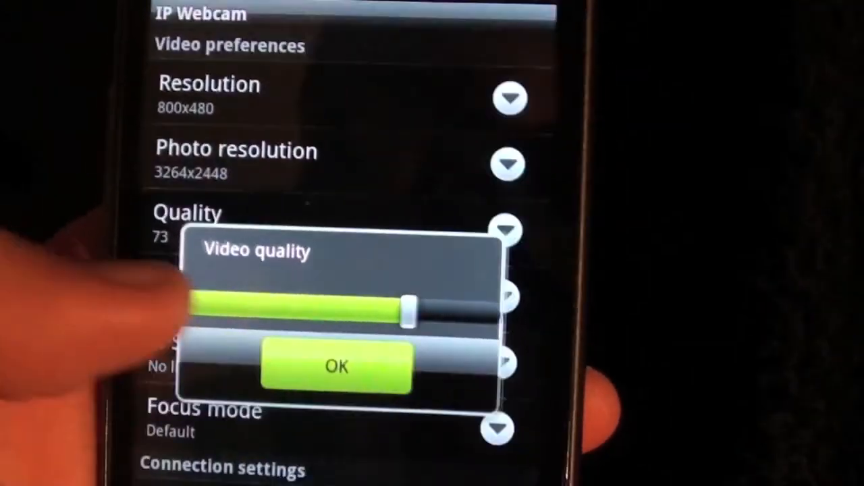
{"action": "left_click", "coordinate": [335, 368]}
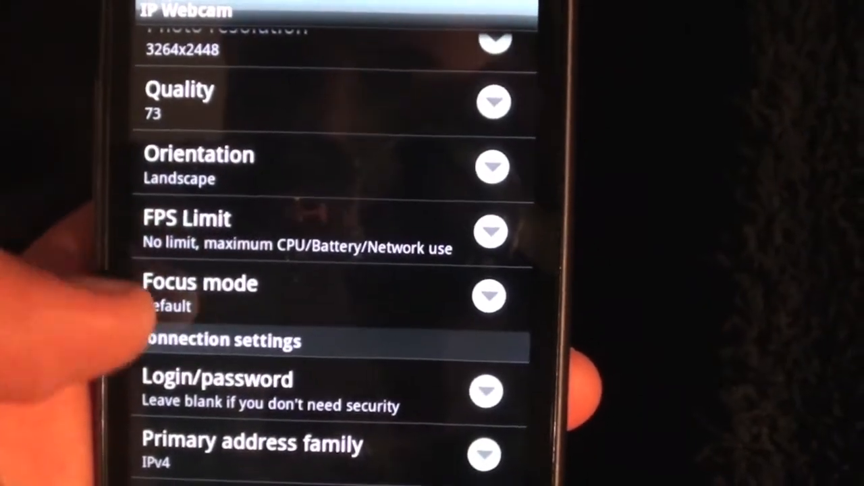
{"action": "left_click", "coordinate": [200, 294]}
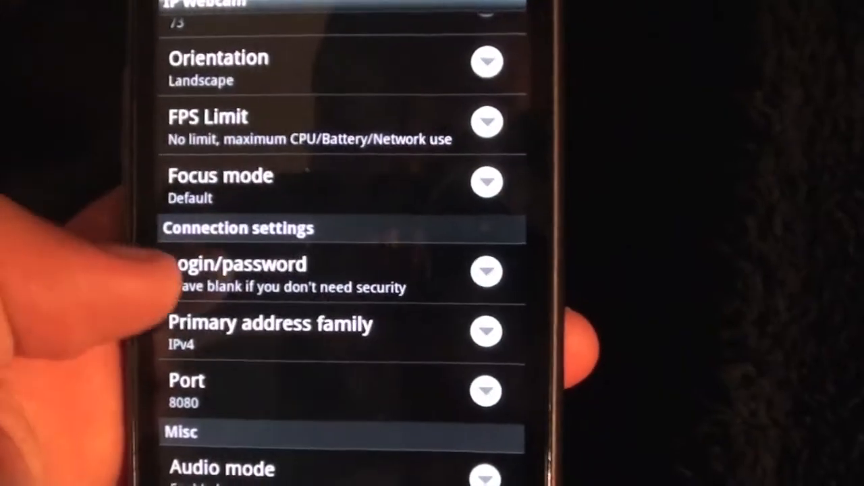
{"action": "scroll", "scroll_direction": "down", "scroll_amount": 3}
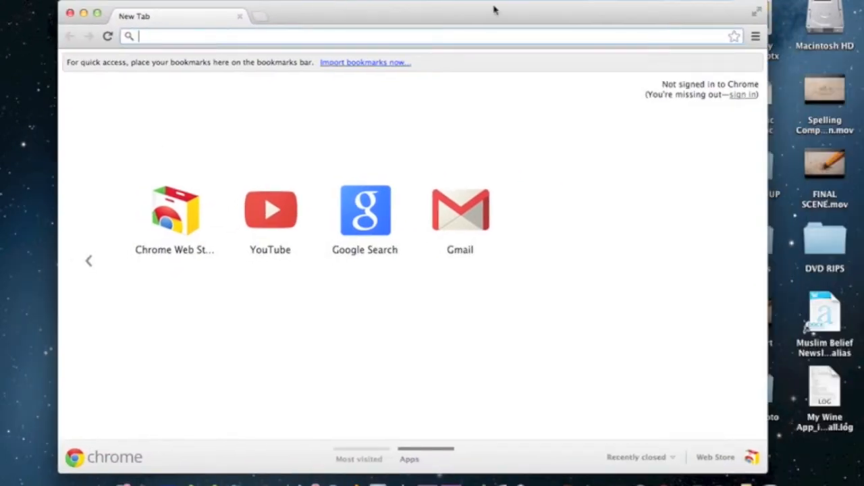
{"action": "mouse_move", "coordinate": [746, 15]}
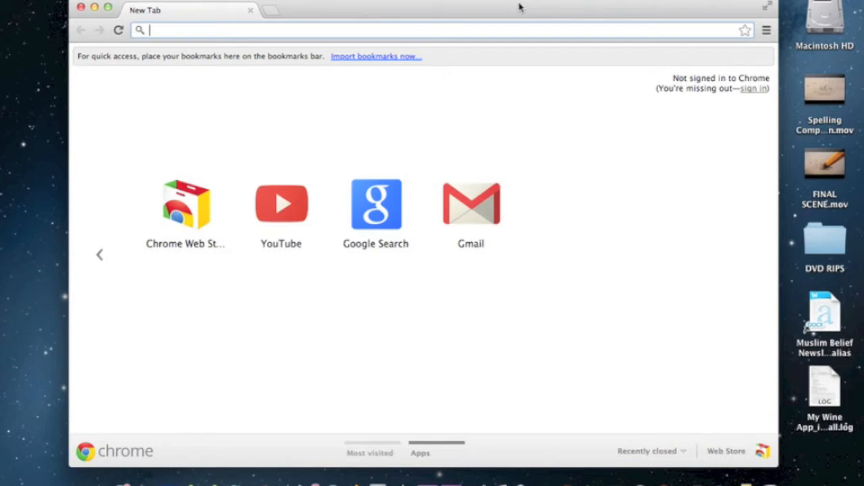
- Enter 192.168.1.5:8080 in Chrome's address bar to load the webcam server page
{"action": "type", "text": "192.168.1.5:8080"}
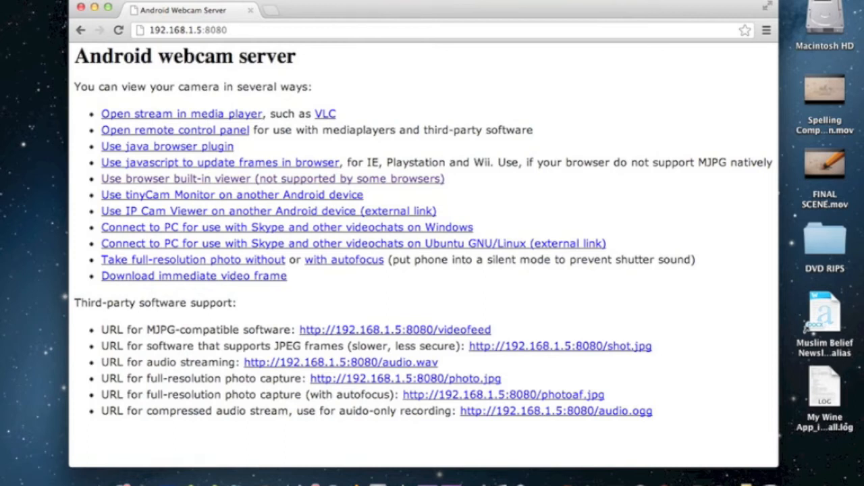
{"action": "mouse_move", "coordinate": [185, 181]}
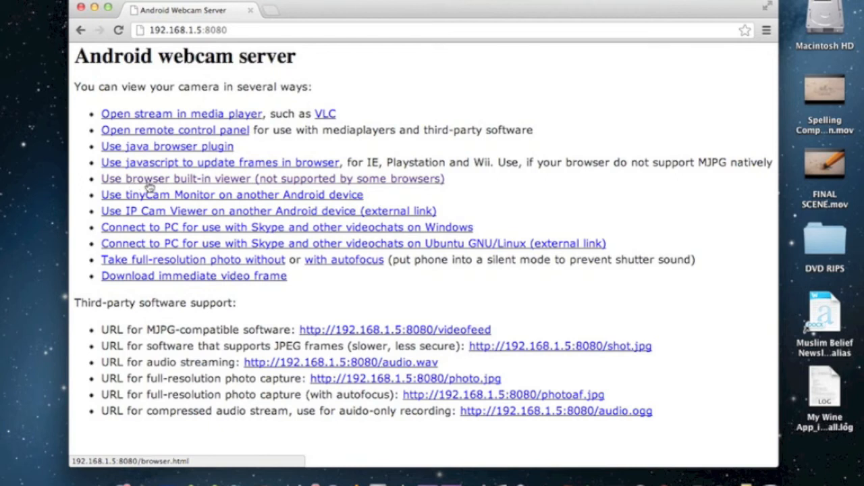
{"action": "mouse_move", "coordinate": [199, 184]}
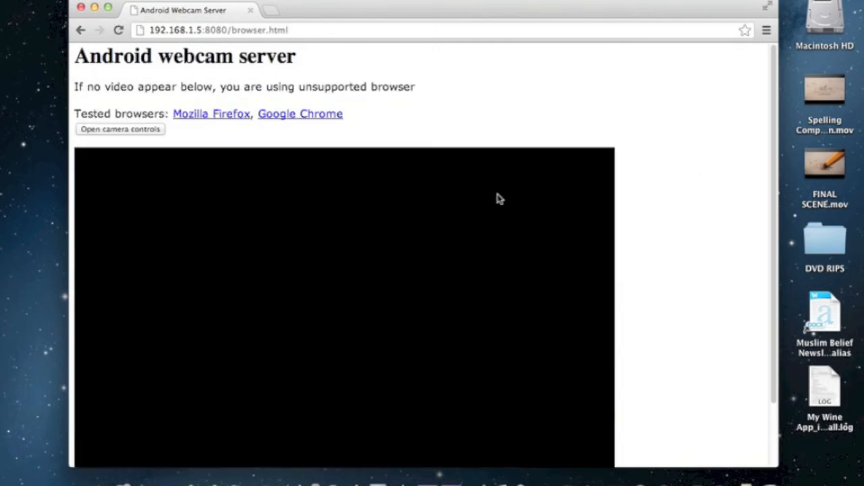
{"action": "mouse_move", "coordinate": [697, 204]}
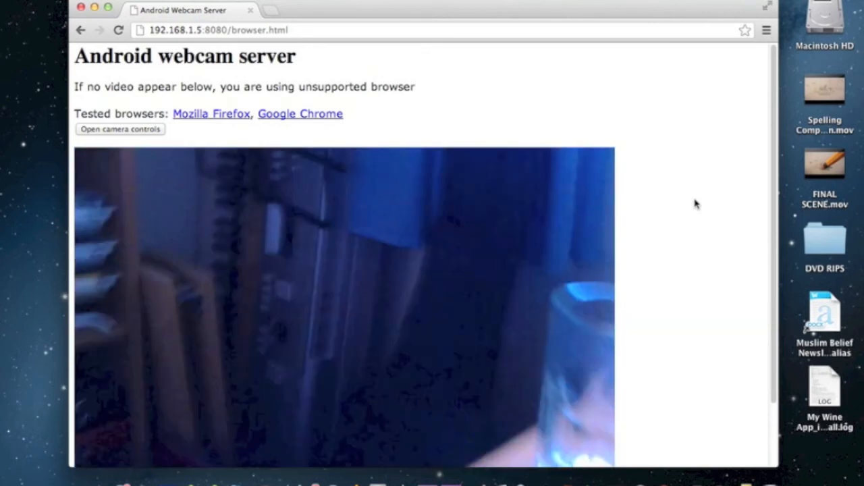
- Scroll the browser.html built-in viewer page down to the live camera feed
{"action": "scroll", "scroll_direction": "down", "scroll_amount": 3}
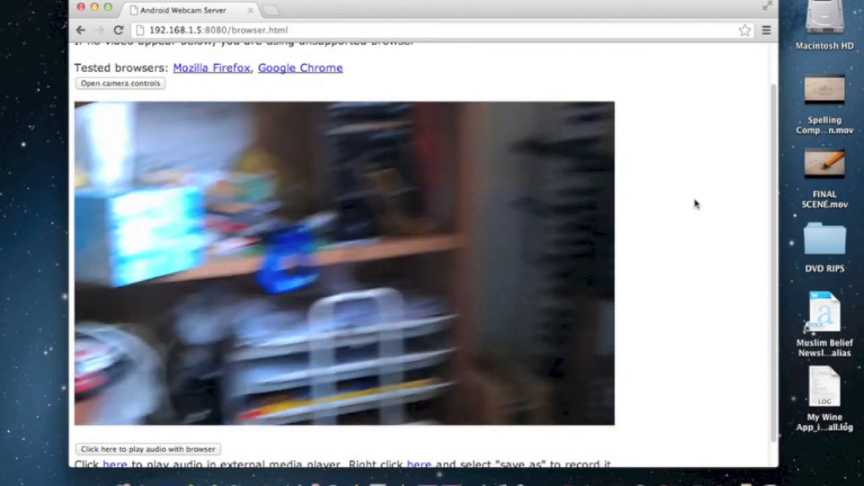